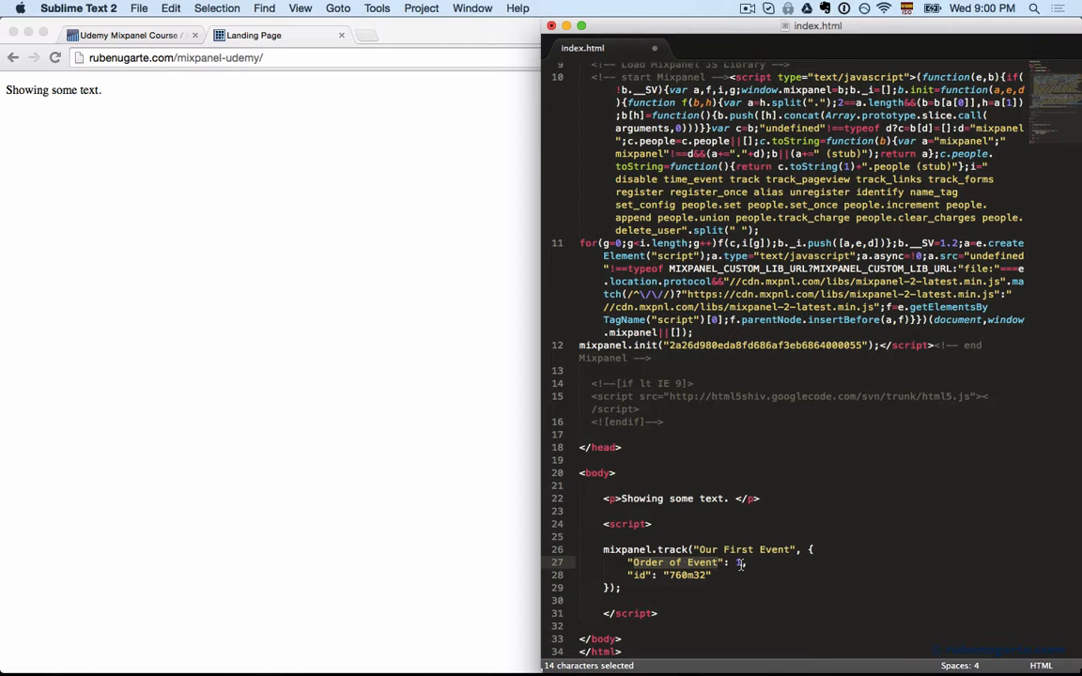
Enter 1 as Order of Event, confirm id 760m32, and save index.html
type("1")
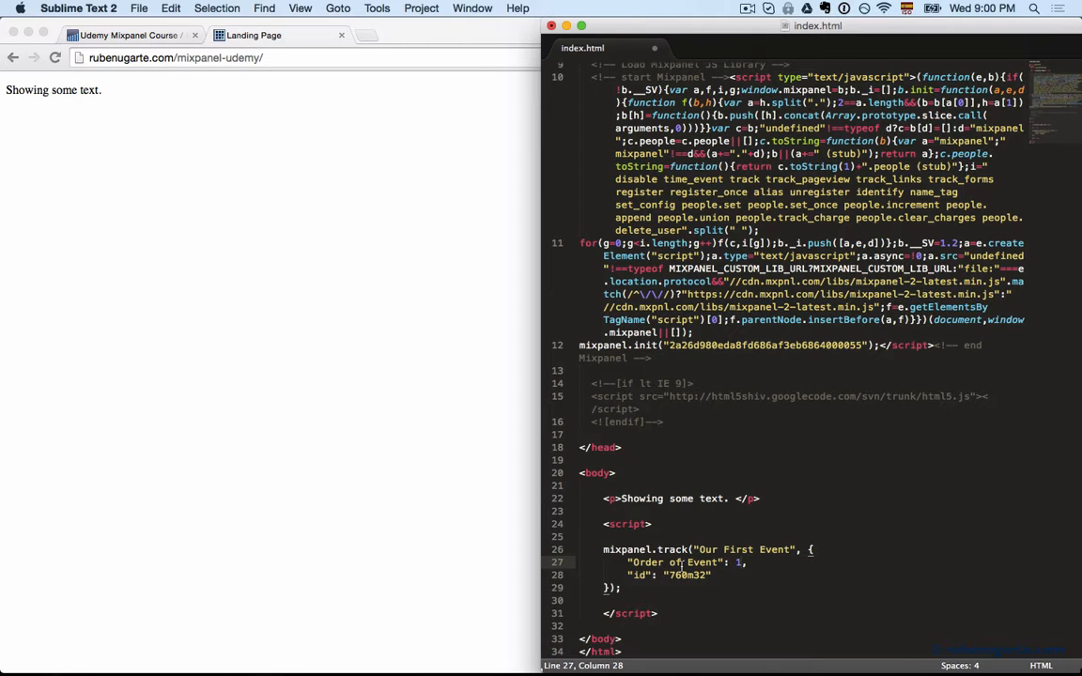
double_click(640, 575)
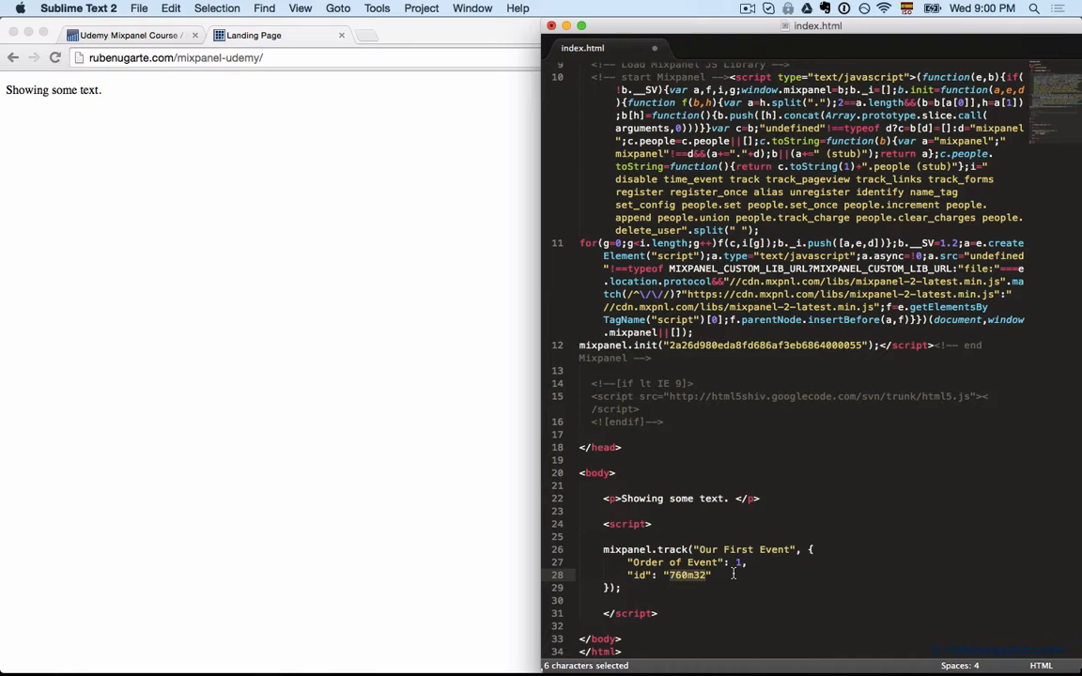
left_click(690, 561)
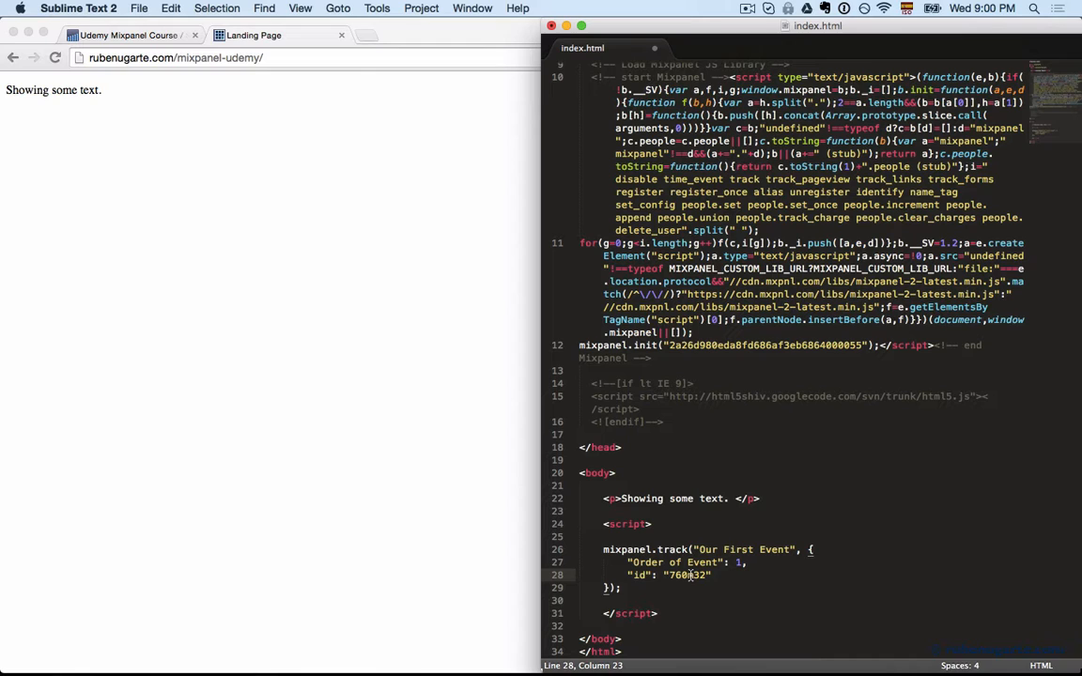
key("cmd+s")
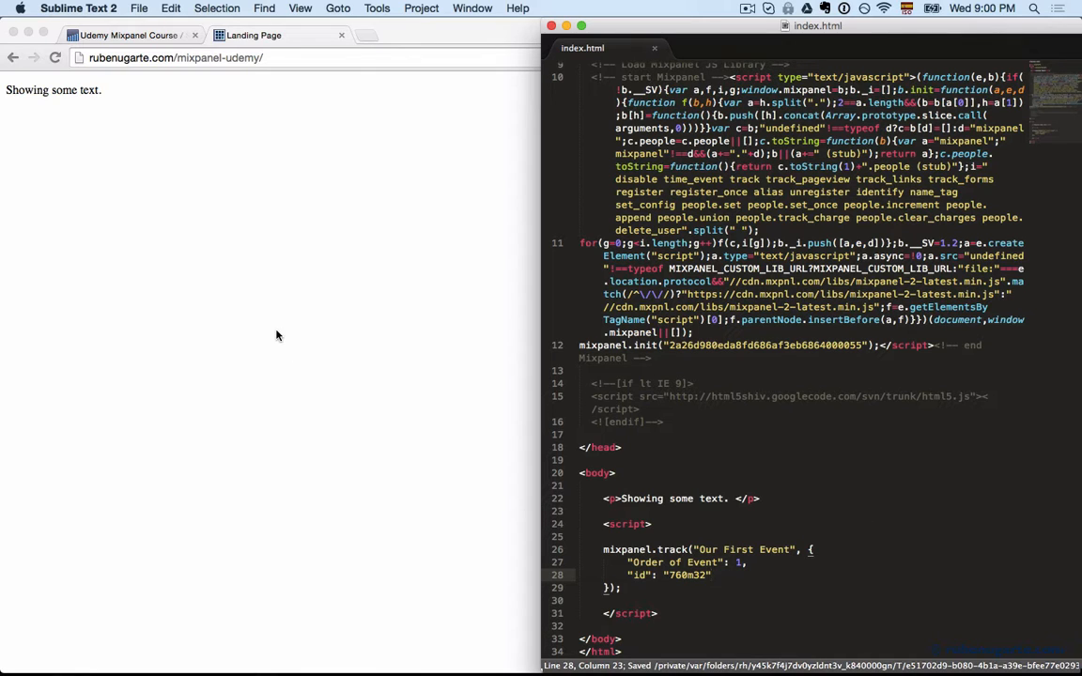
View the landing page source and highlight the Our First Event mixpanel.track call
right_click(119, 327)
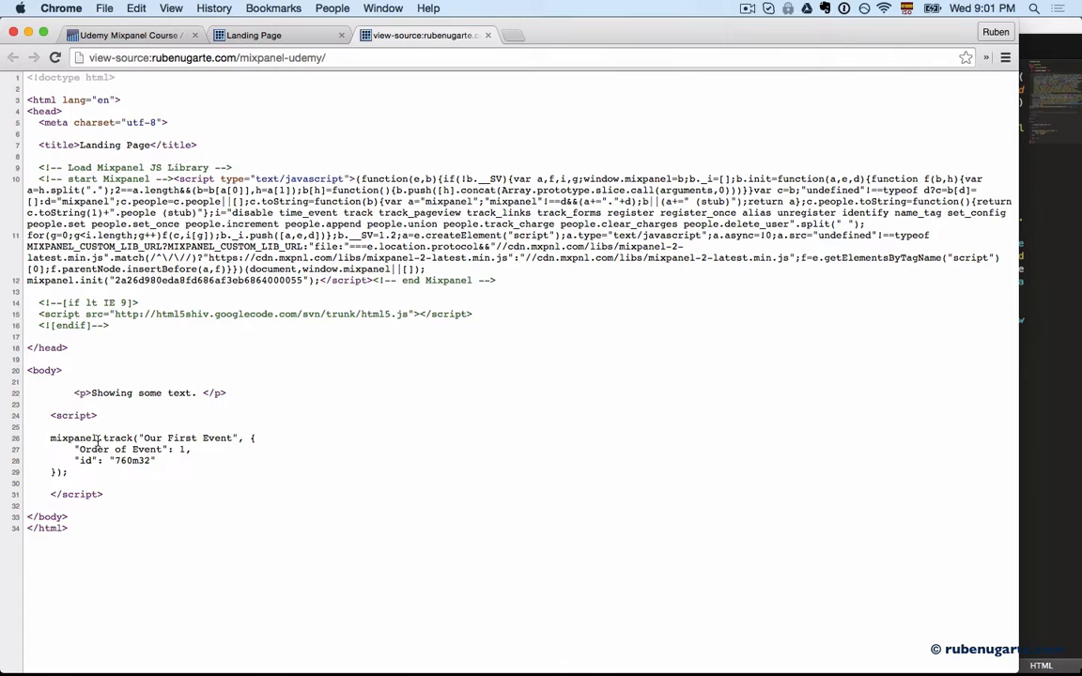
left_click_drag(51, 438, 67, 471)
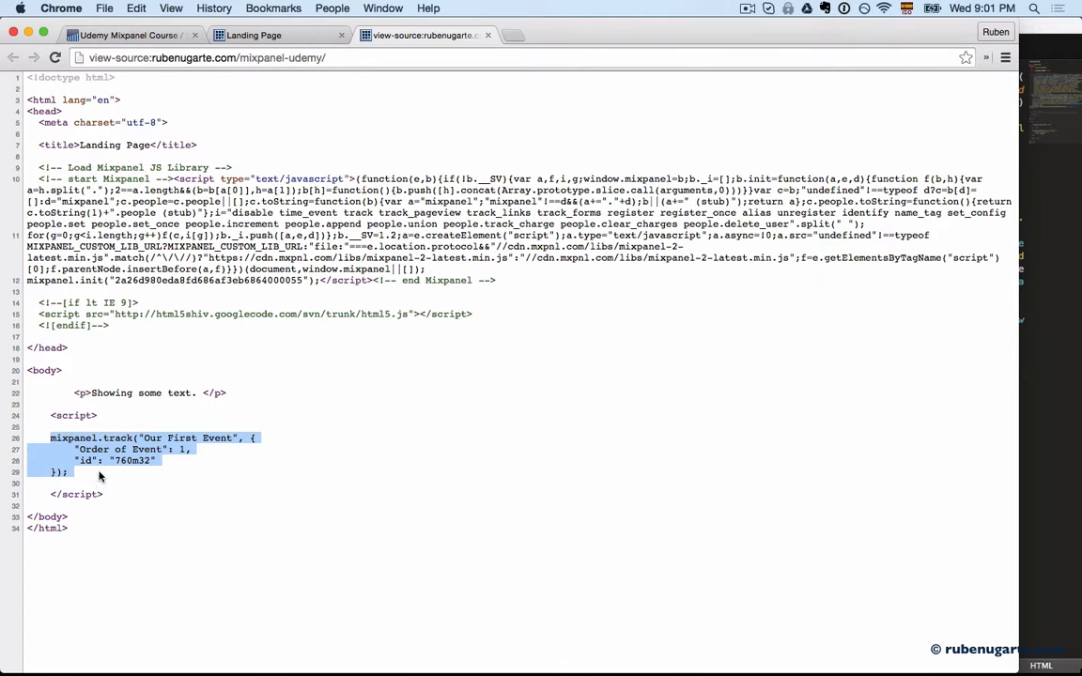
left_click(317, 553)
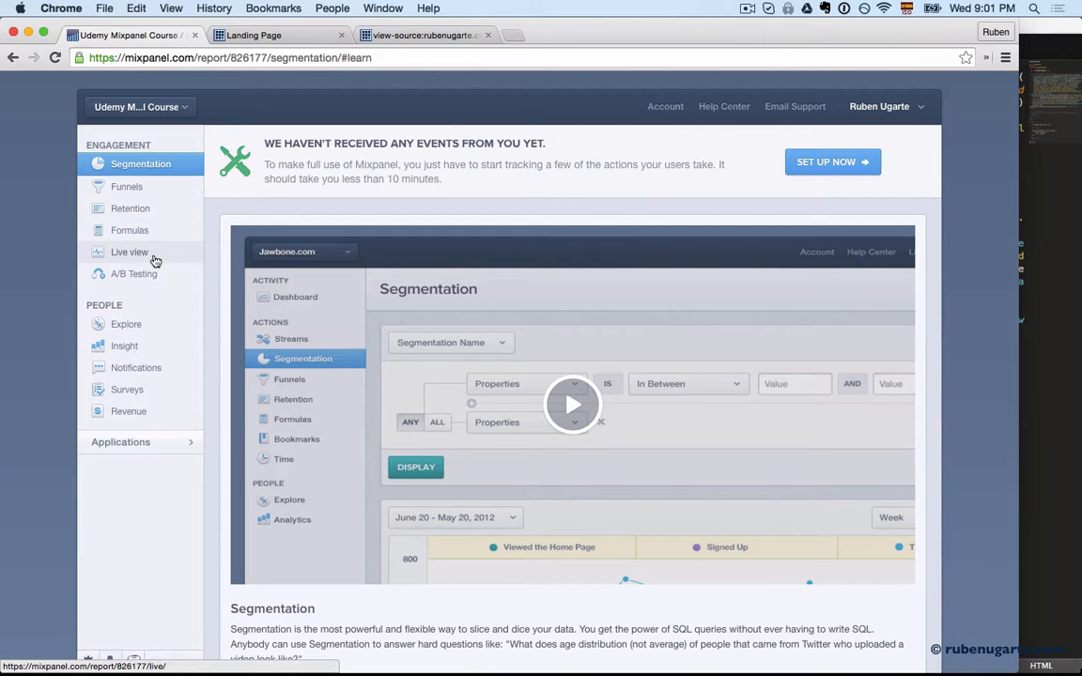
Open Mixpanel Live view and expand the incoming Our First Event entry
left_click(129, 252)
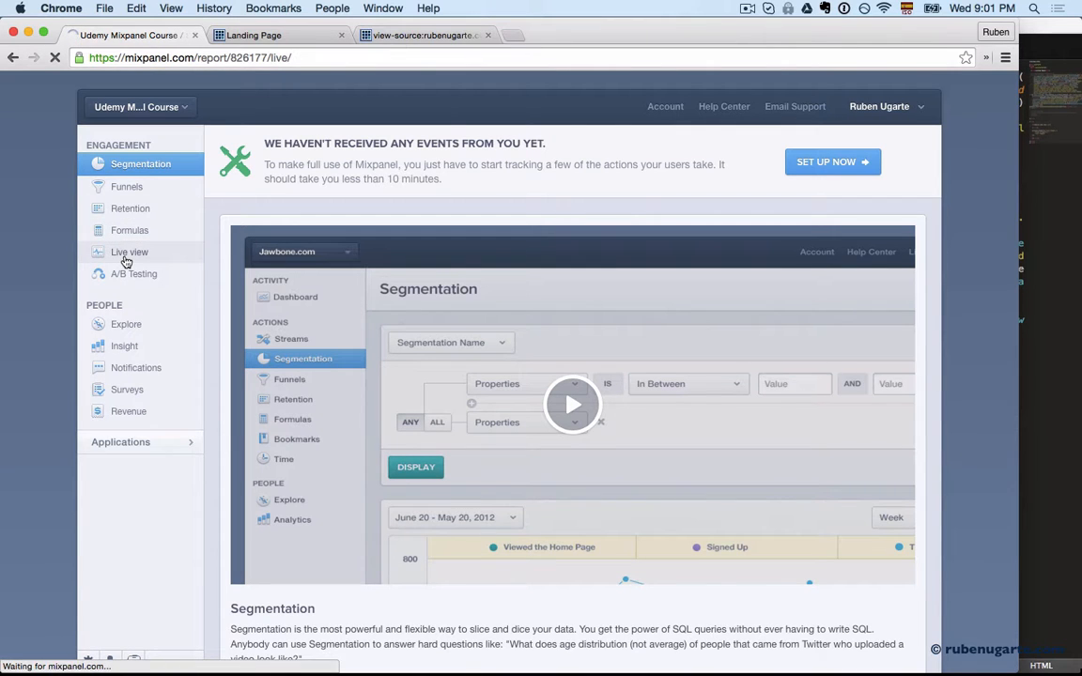
left_click(128, 252)
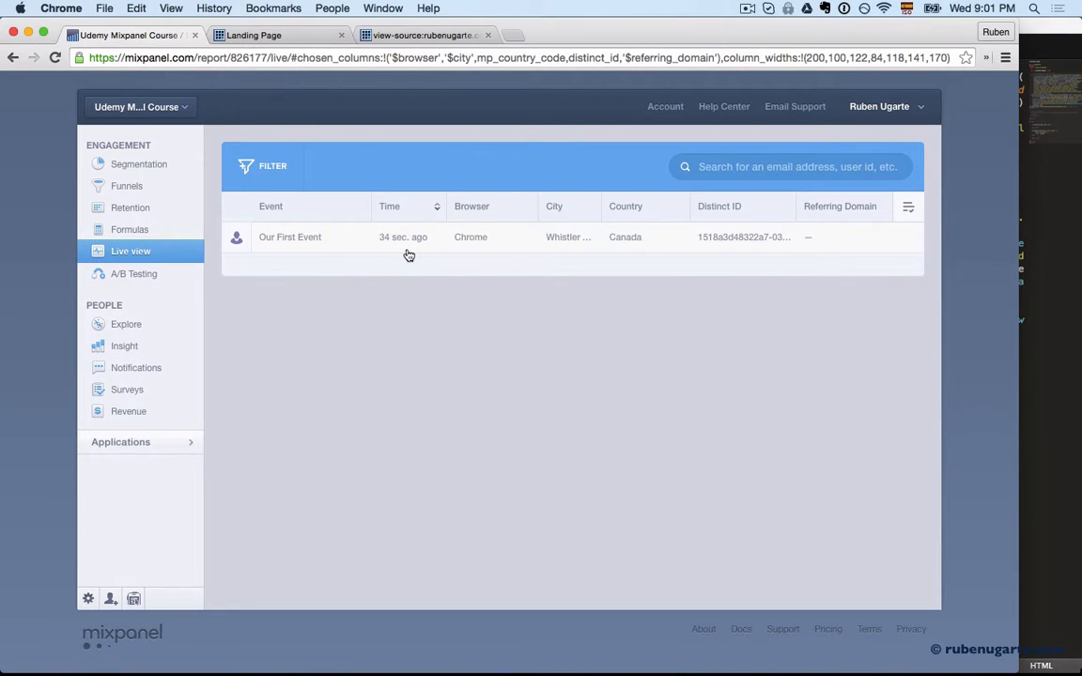
left_click(289, 237)
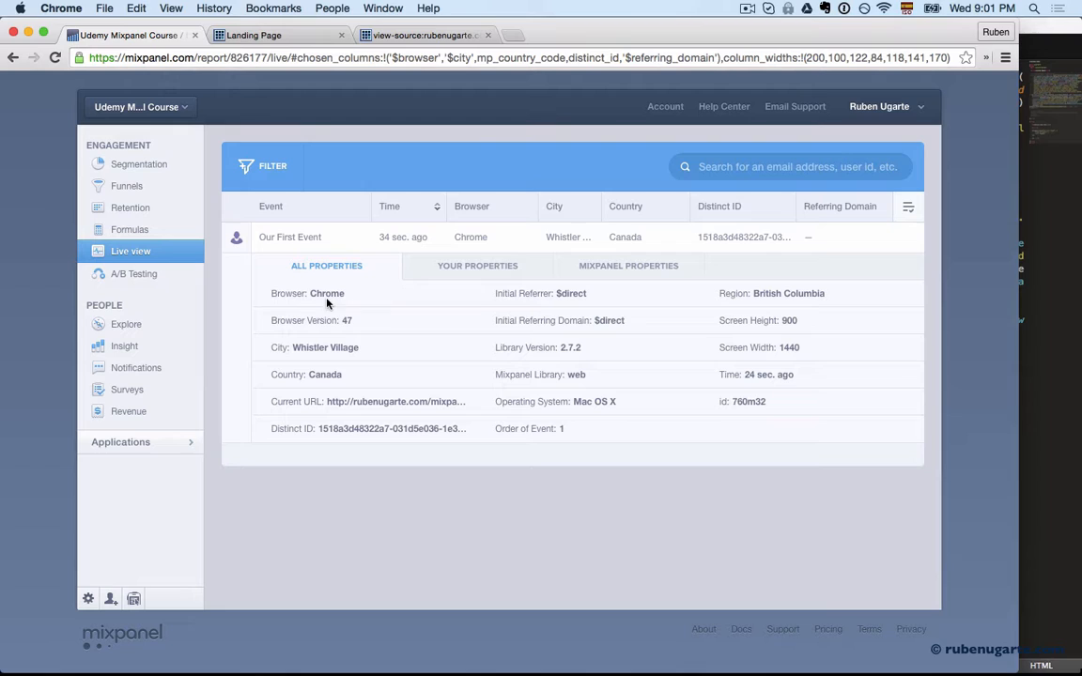
View the event's custom properties, then Mixpanel's automatically collected properties
left_click(477, 266)
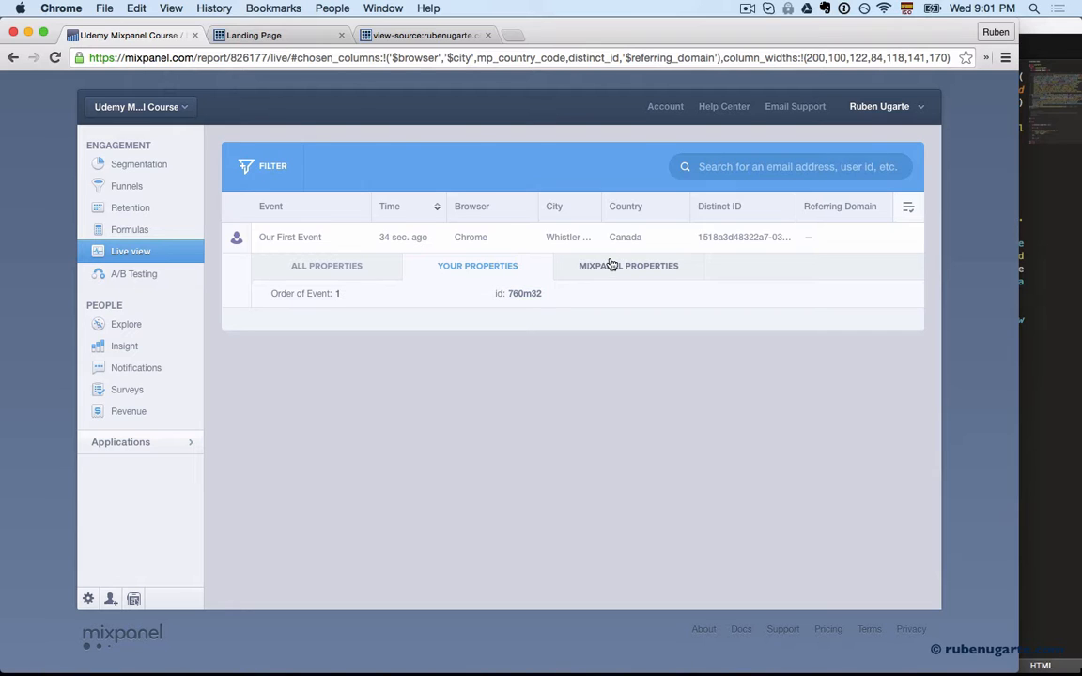
left_click(628, 265)
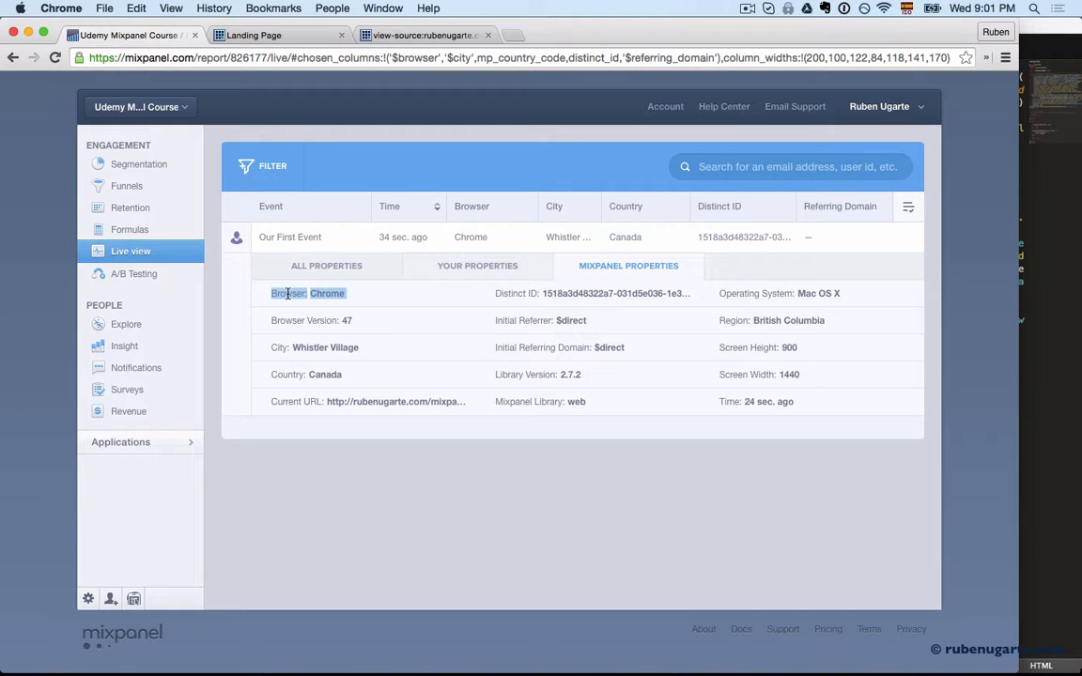
mouse_move(395, 401)
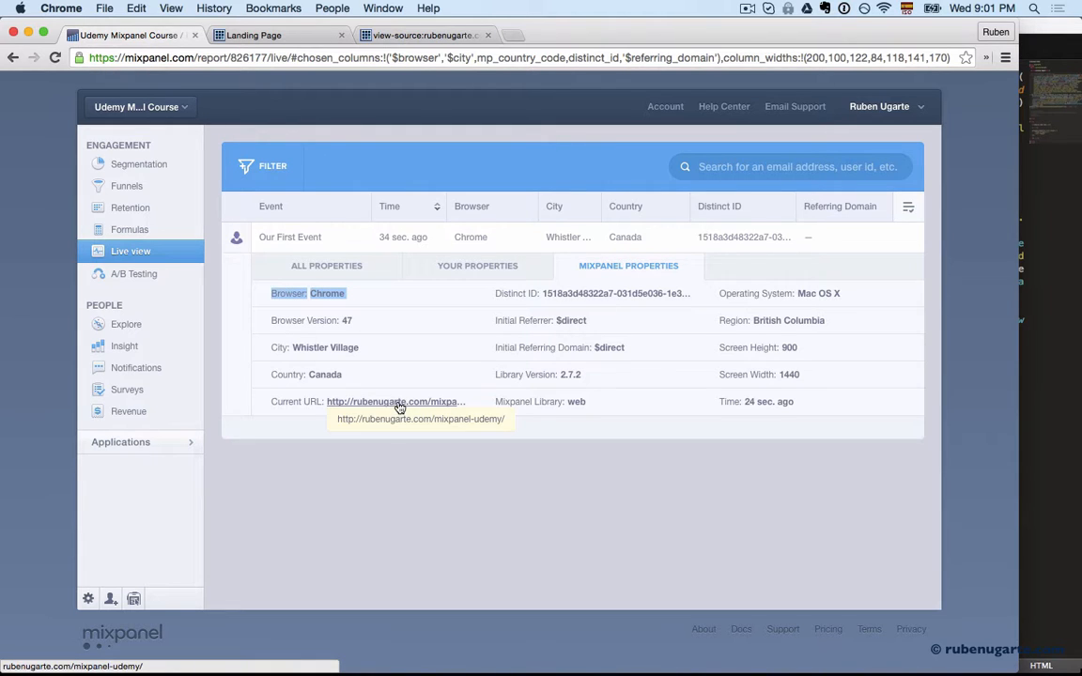
mouse_move(615, 288)
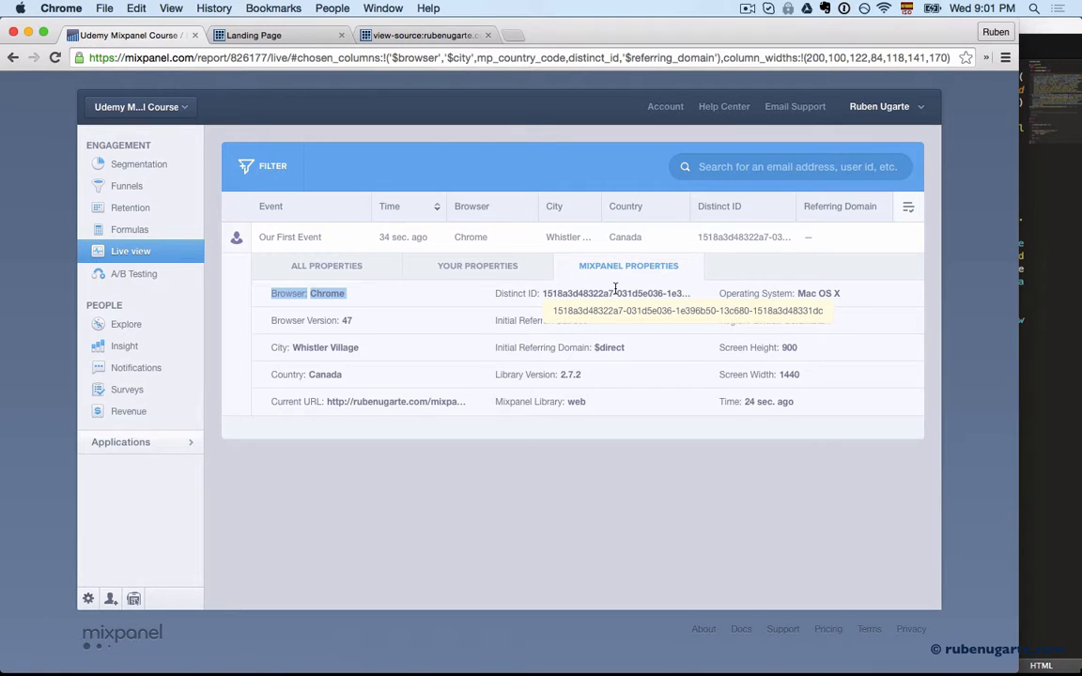
mouse_move(644, 321)
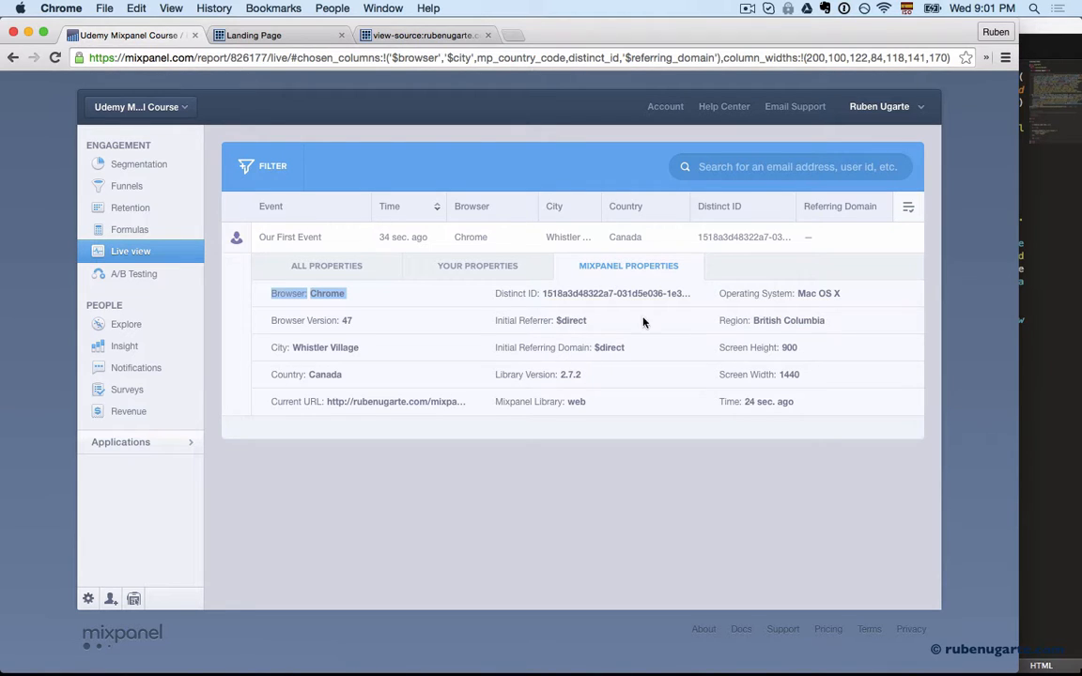
mouse_move(474, 321)
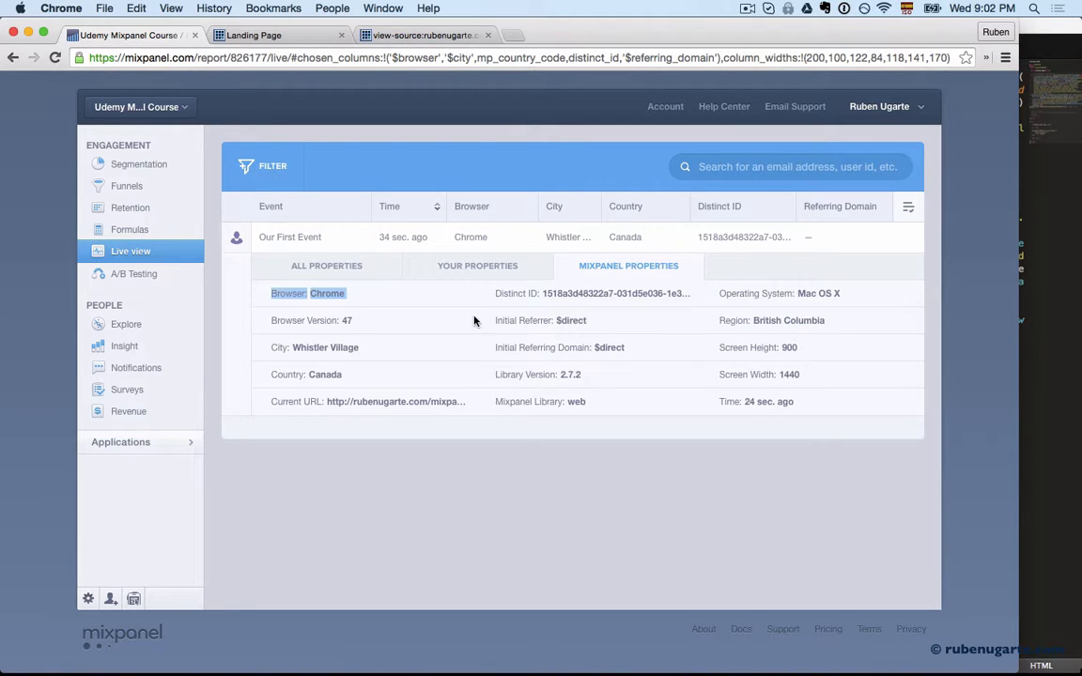
mouse_move(768, 336)
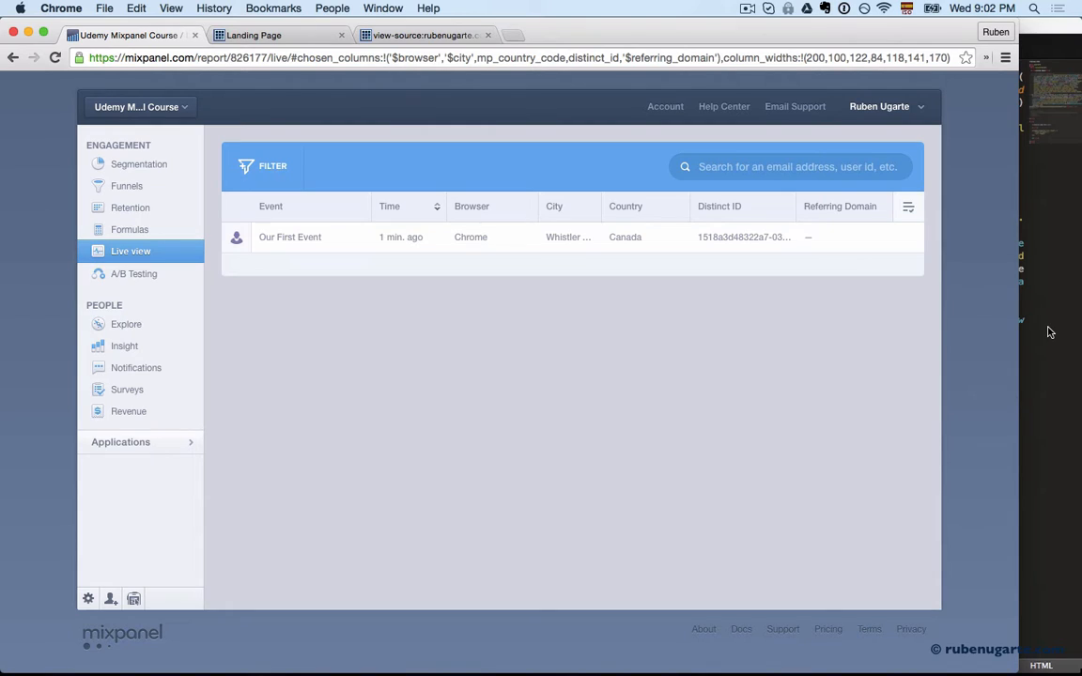
mouse_move(934, 314)
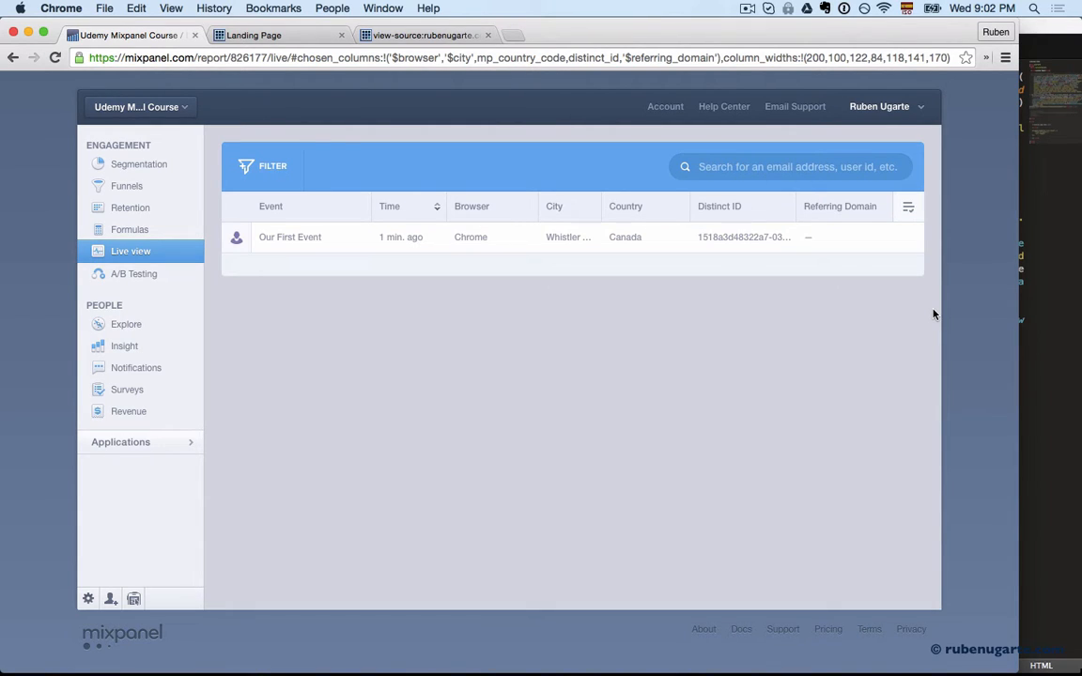
mouse_move(470, 336)
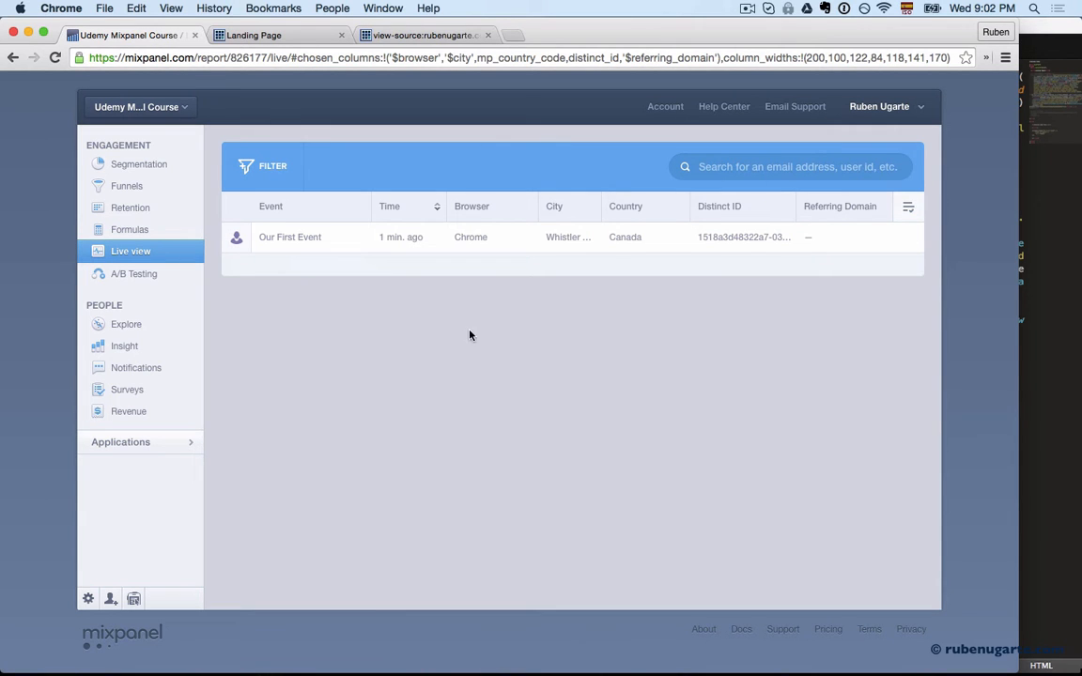
mouse_move(366, 432)
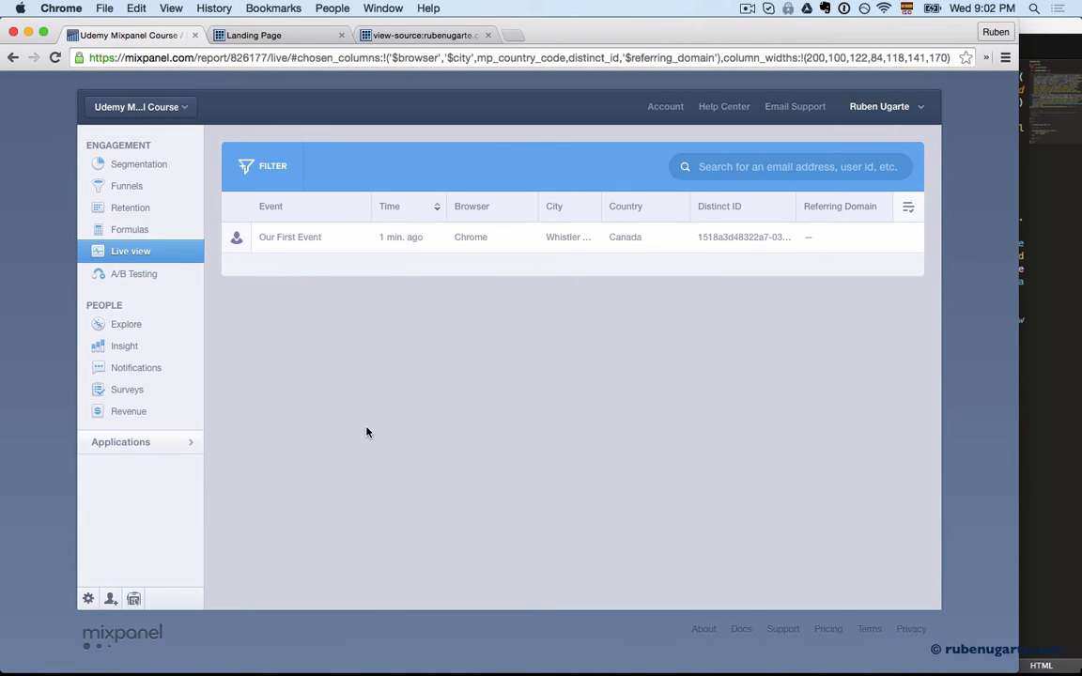